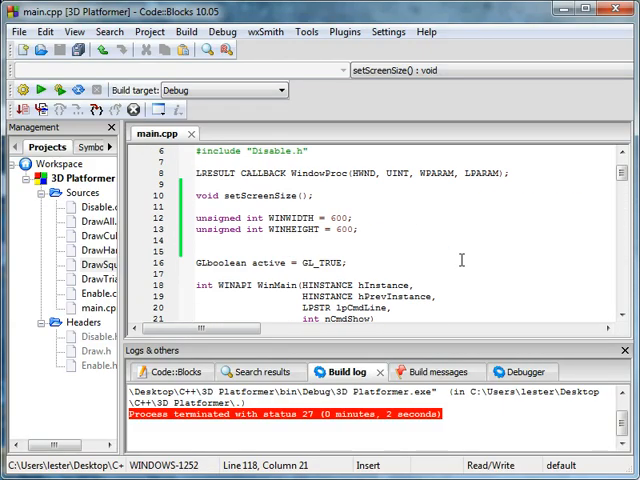
# Step: Create a C/C++ header named SuperHeader, added to all build targets of 3D Platformer
pyautogui.scroll(3)
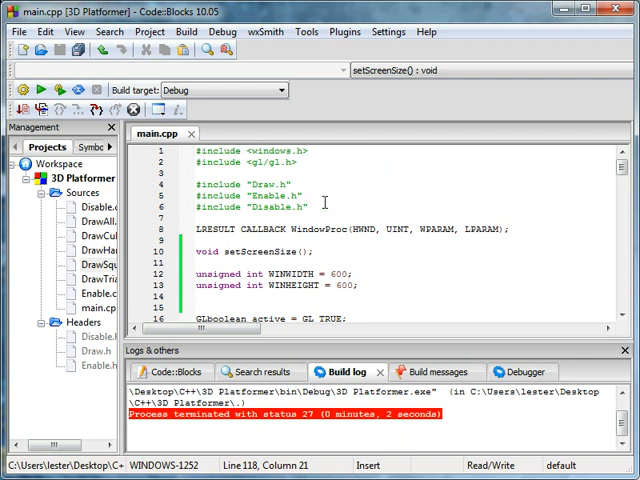
pyautogui.click(190, 149)
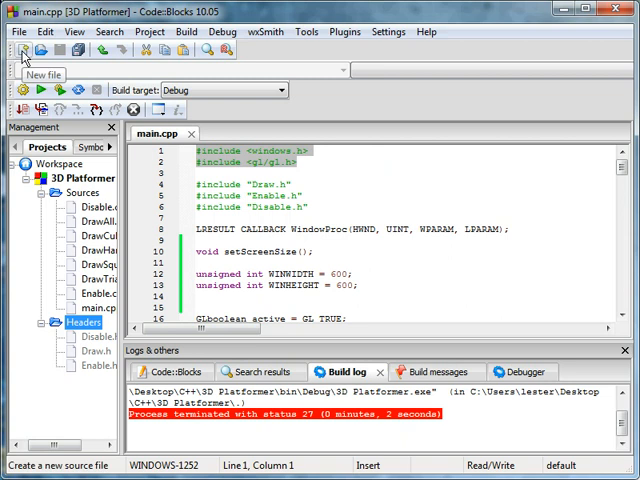
pyautogui.click(20, 50)
pyautogui.write('SuperHeader')
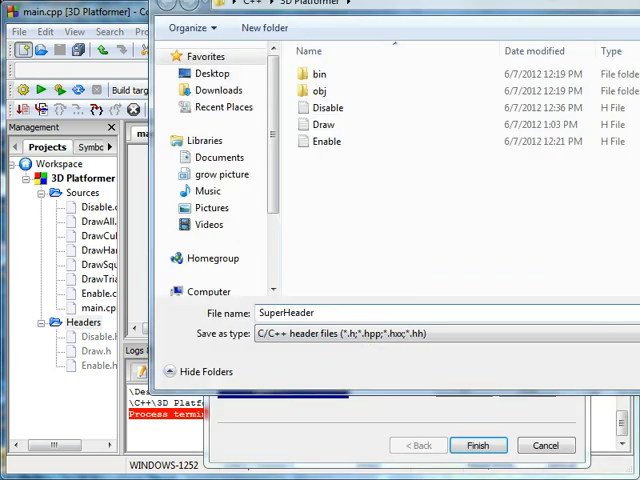
pyautogui.click(478, 445)
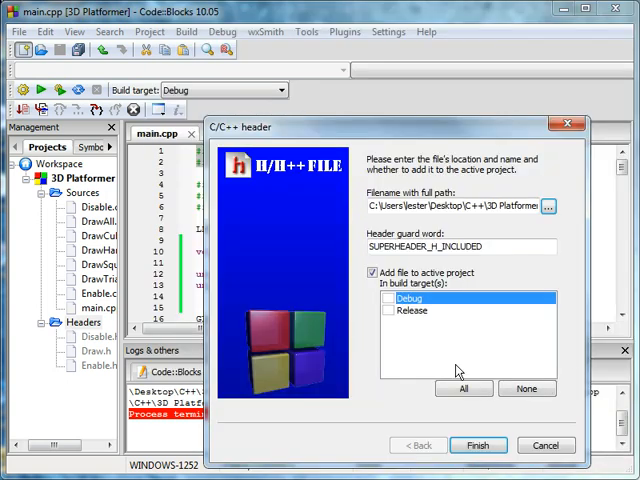
pyautogui.click(478, 445)
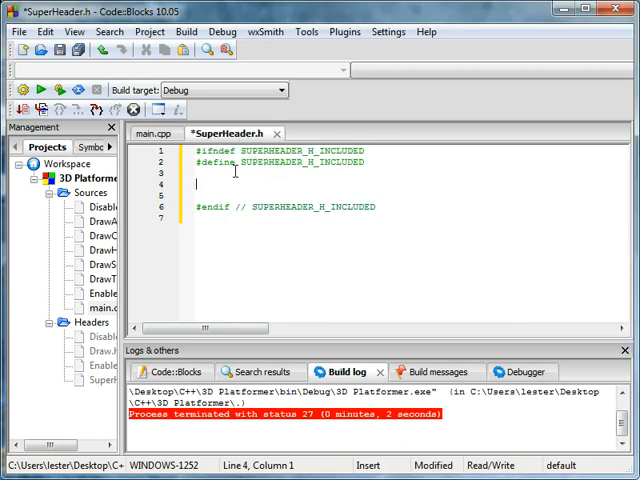
pyautogui.click(157, 133)
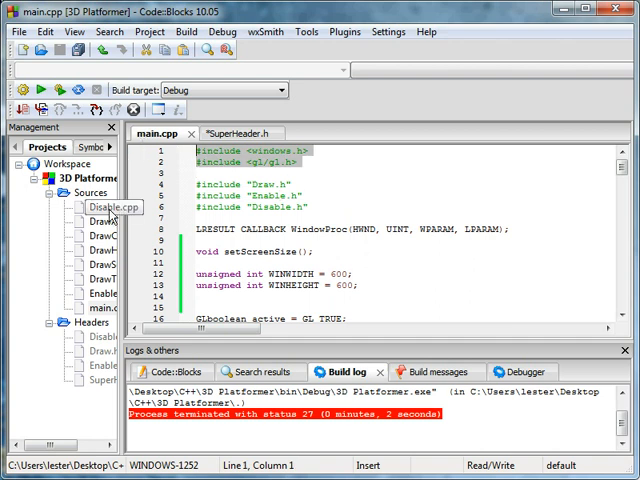
pyautogui.doubleClick(99, 205)
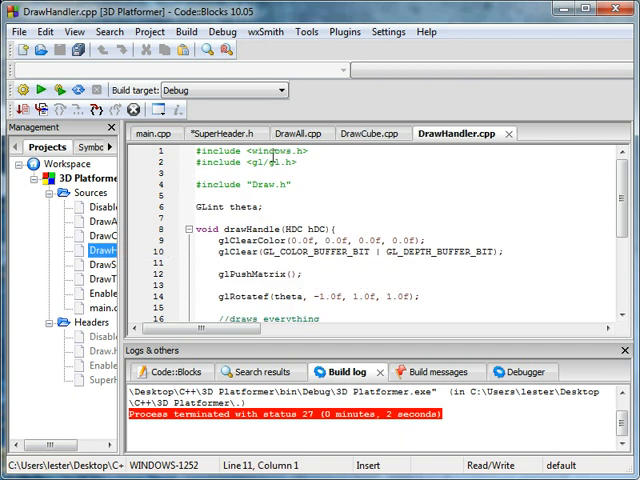
pyautogui.doubleClick(96, 264)
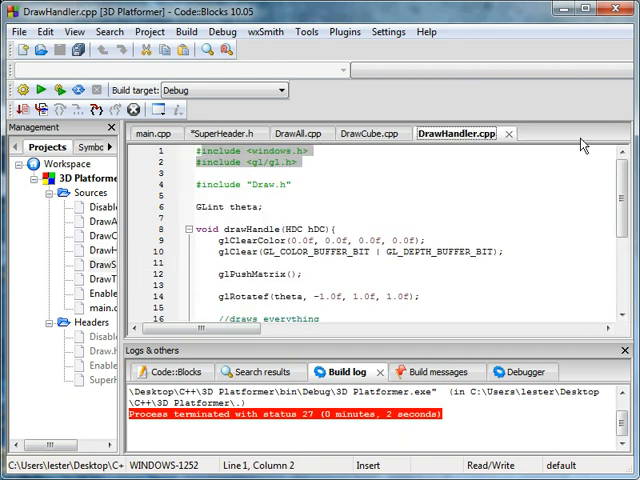
pyautogui.click(297, 133)
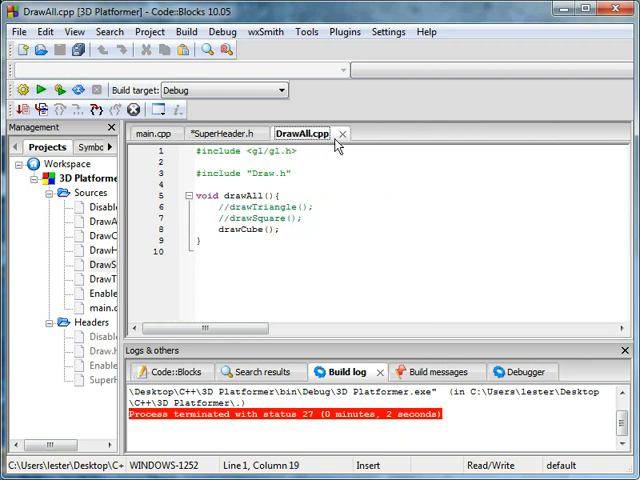
pyautogui.click(225, 133)
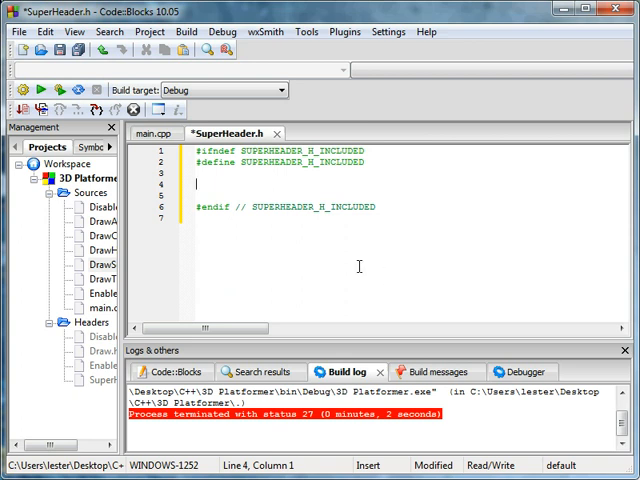
# Step: Type #include lines for <gl/gl.h>, <gl/glu.h> and <iostream> inside SuperHeader.h's guard
pyautogui.write('#')
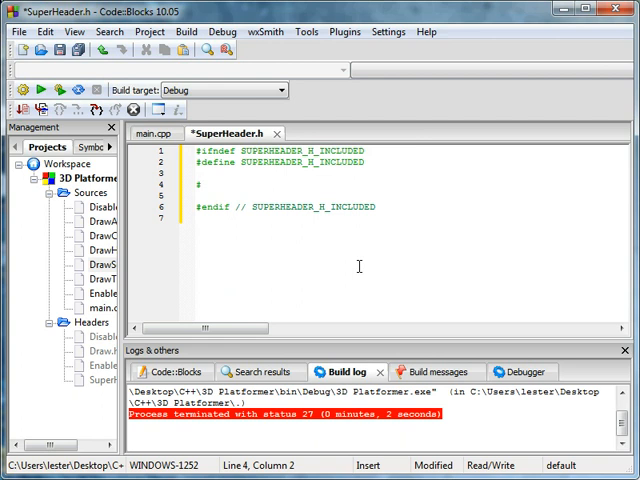
pyautogui.write('include')
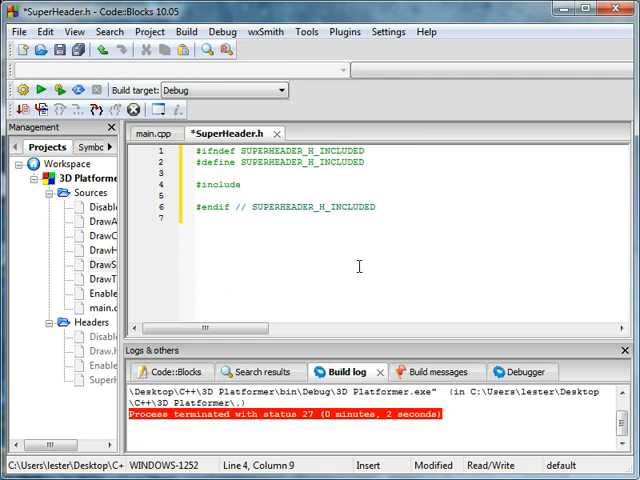
pyautogui.write('<')
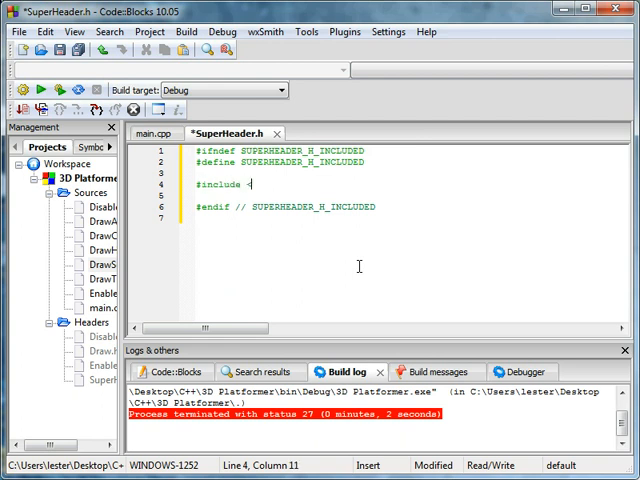
pyautogui.write('<gl/gl.h>')
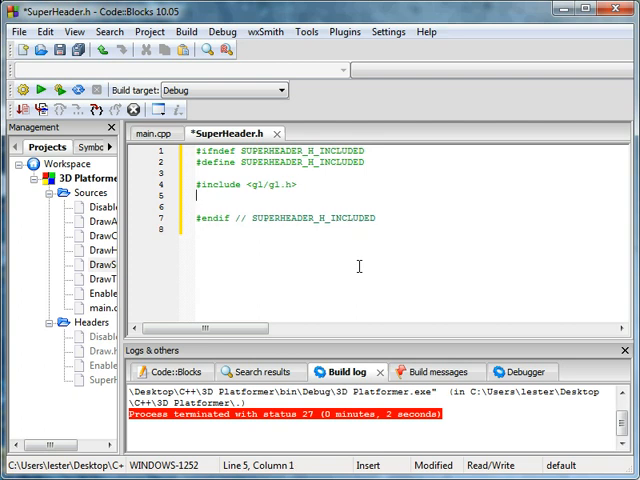
pyautogui.write('#incl')
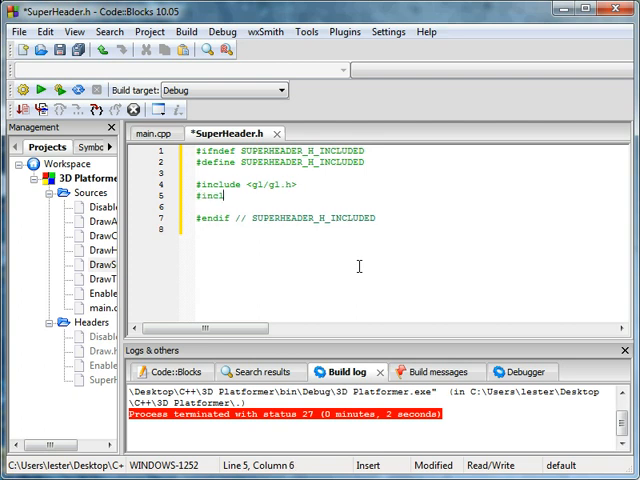
pyautogui.write('ude <gl/glu.h>')
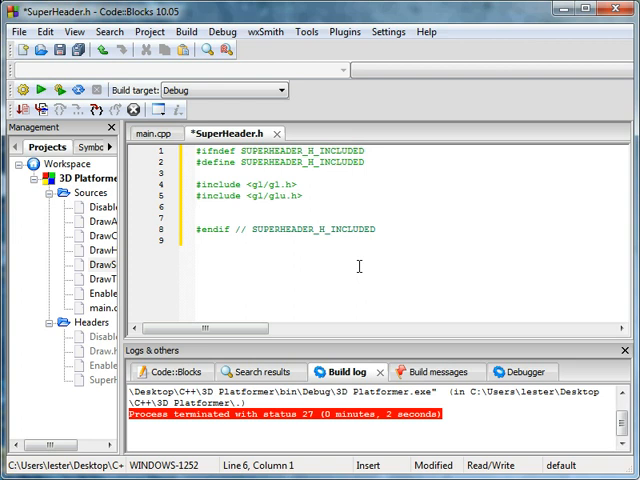
pyautogui.write('#include')
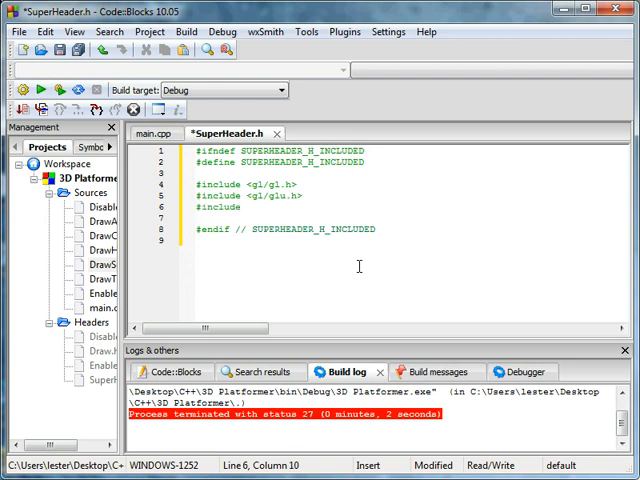
pyautogui.write('<i')
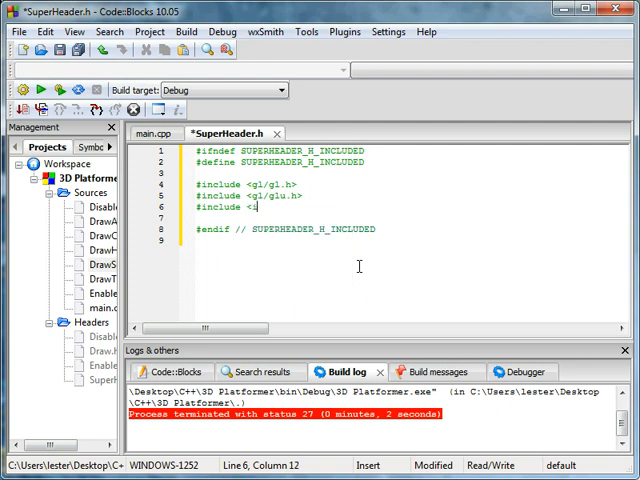
pyautogui.write('ostream>')
pyautogui.click(410, 217)
pyautogui.write('#include <')
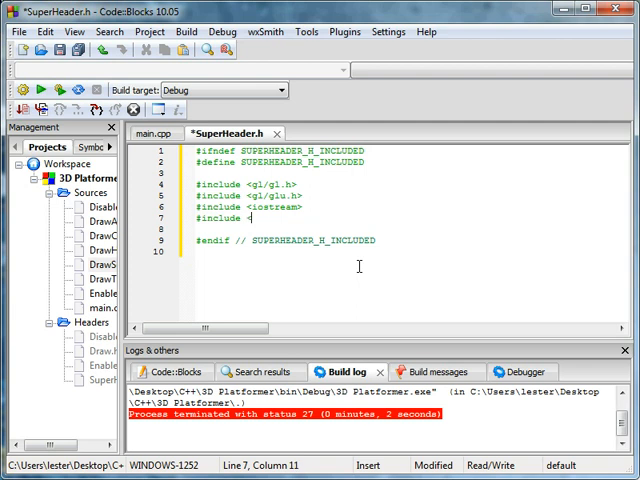
# Step: Add Math.h, string, windows.h and windowsx.h includes, then begin a using namespace std line
pyautogui.write('Math.h>')
pyautogui.write('#')
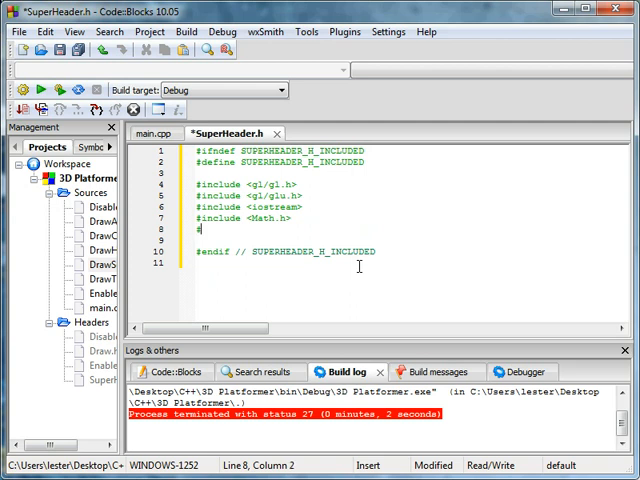
pyautogui.write('include')
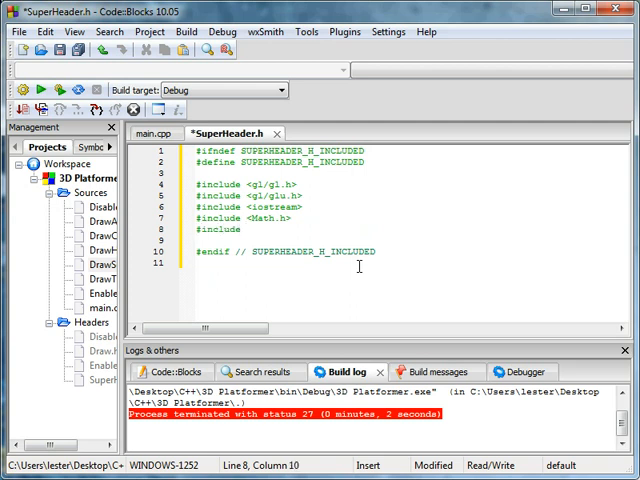
pyautogui.write('<string>')
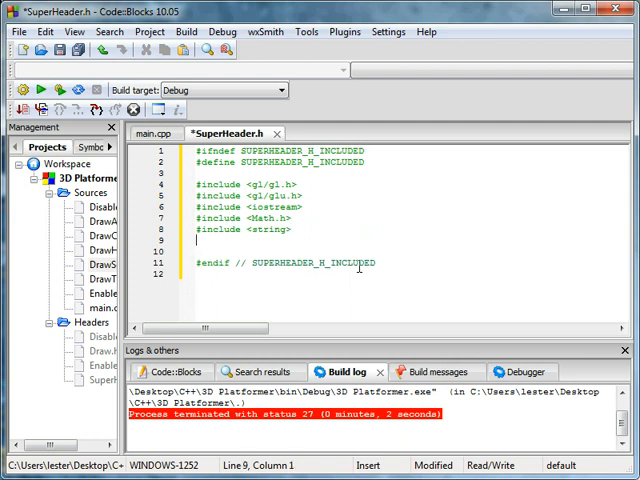
pyautogui.write('#include <windows')
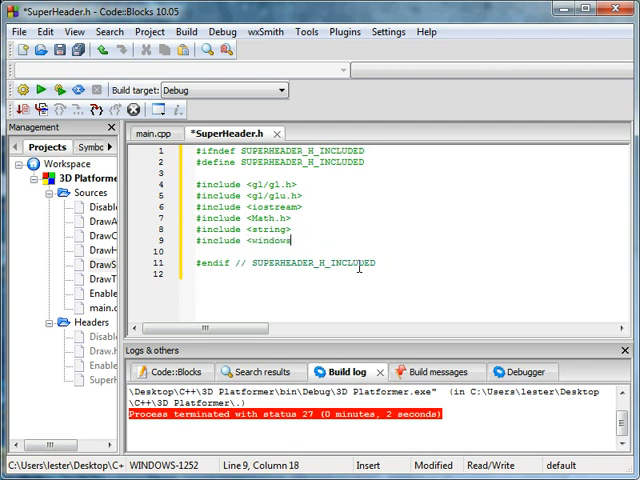
pyautogui.write('.h>')
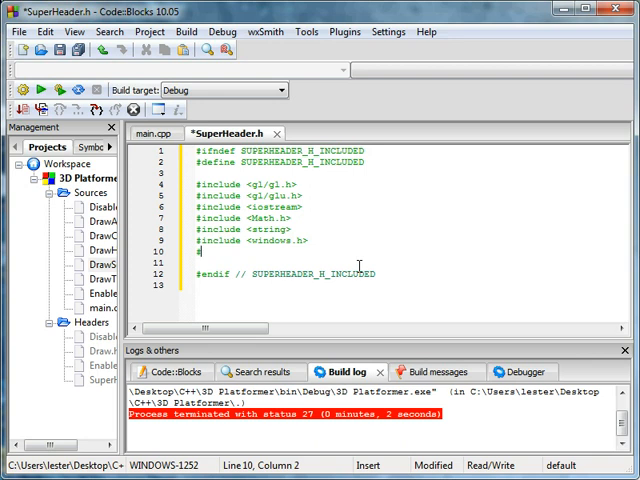
pyautogui.write('#include <')
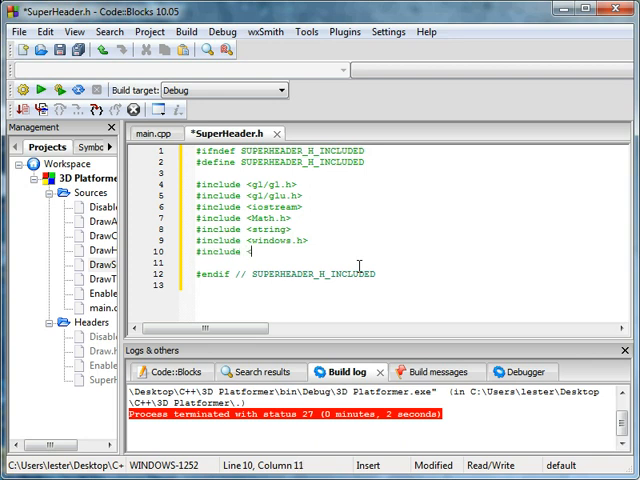
pyautogui.write('windowsx.h>')
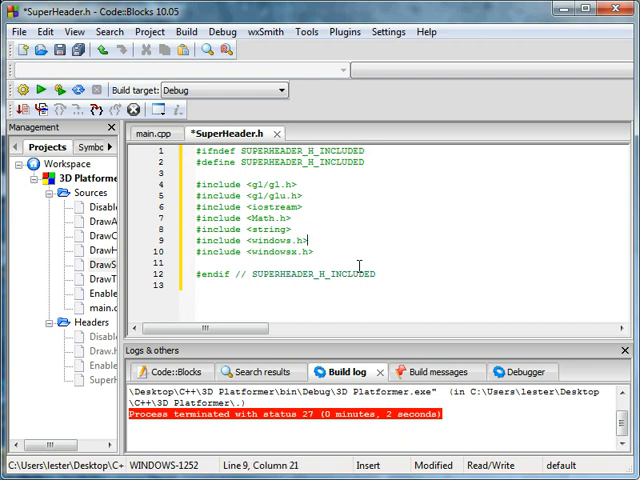
pyautogui.click(318, 251)
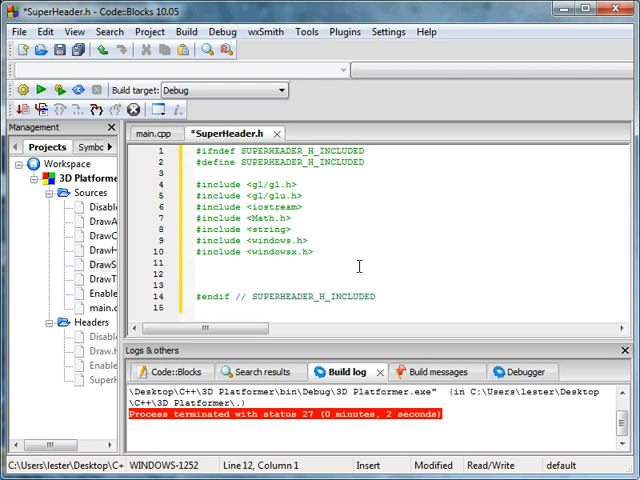
pyautogui.write('usin')
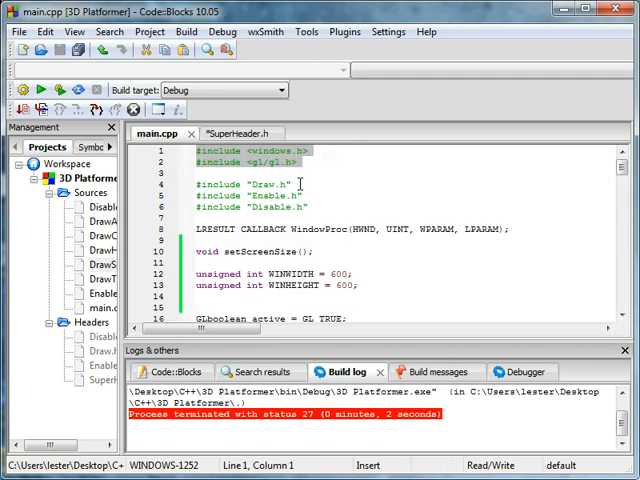
# Step: Open Disable.cpp and the remaining project source files, and review main.cpp
pyautogui.doubleClick(100, 206)
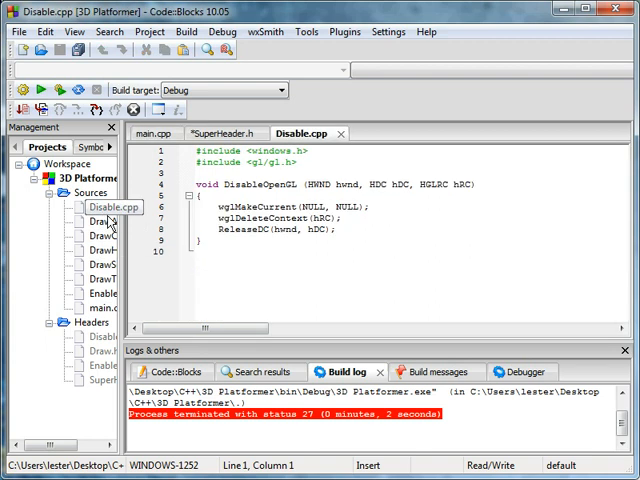
pyautogui.doubleClick(95, 236)
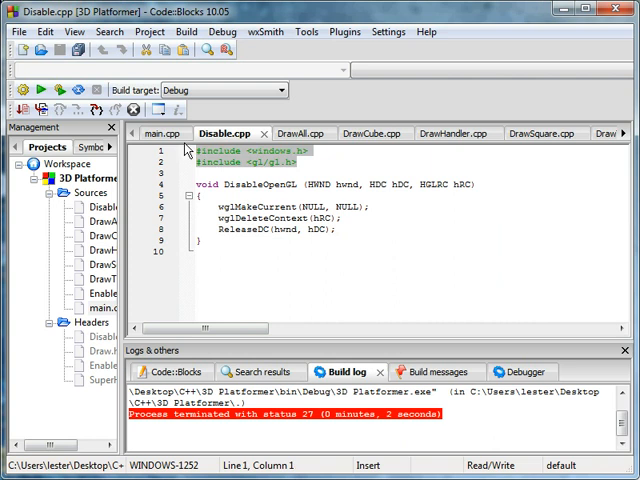
pyautogui.click(172, 133)
pyautogui.write('#include "SuperHeader.h"')
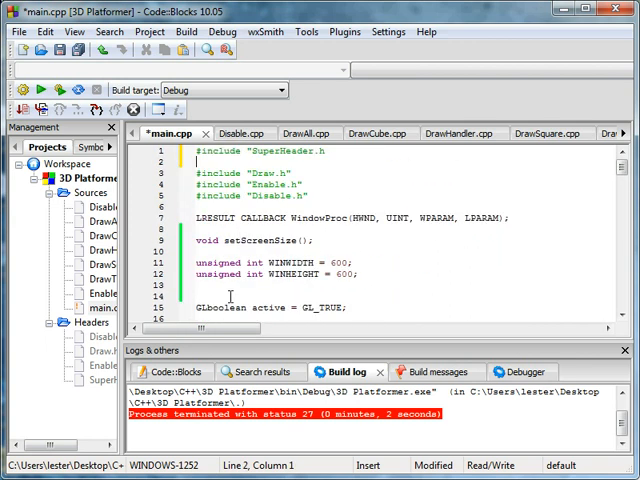
pyautogui.scroll(-3)
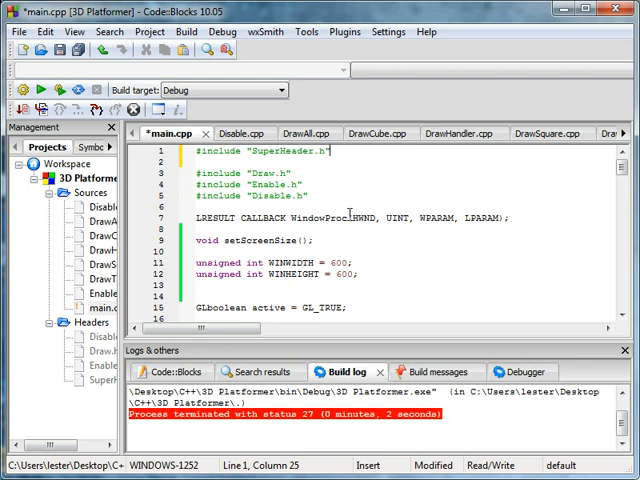
pyautogui.scroll(-3)
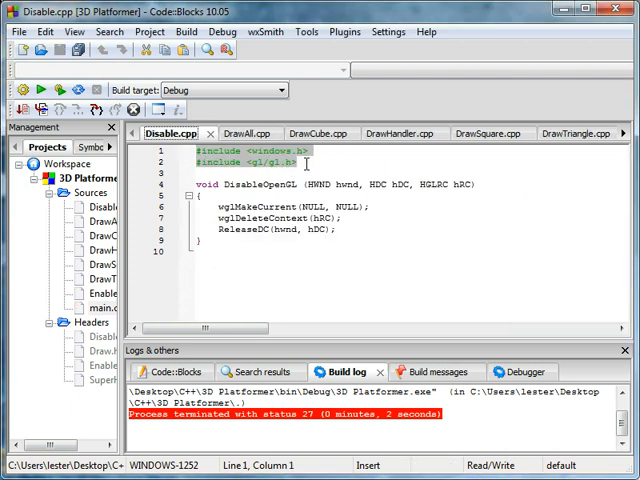
# Step: Replace Disable.cpp's old include lines with #include "SuperHeader.h"
pyautogui.click(305, 163)
pyautogui.write('#in')
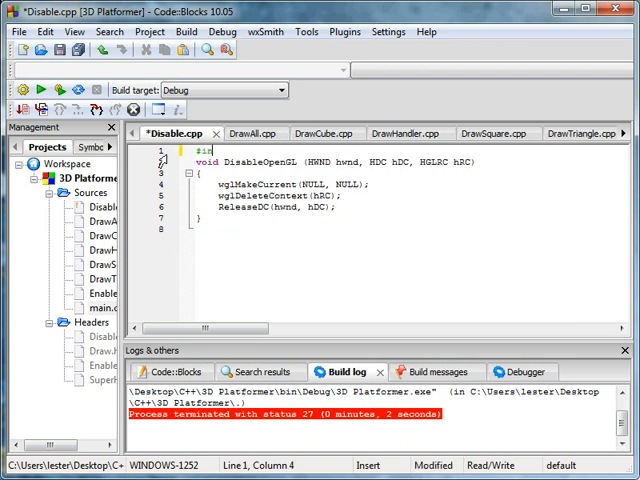
pyautogui.write('clude "$')
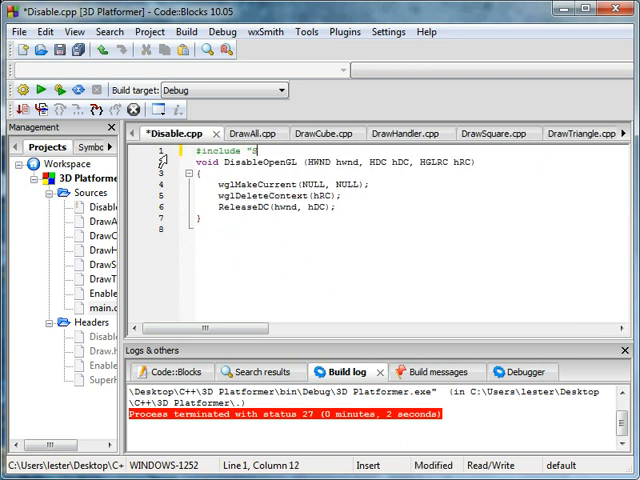
pyautogui.write('SuperHeader.h')
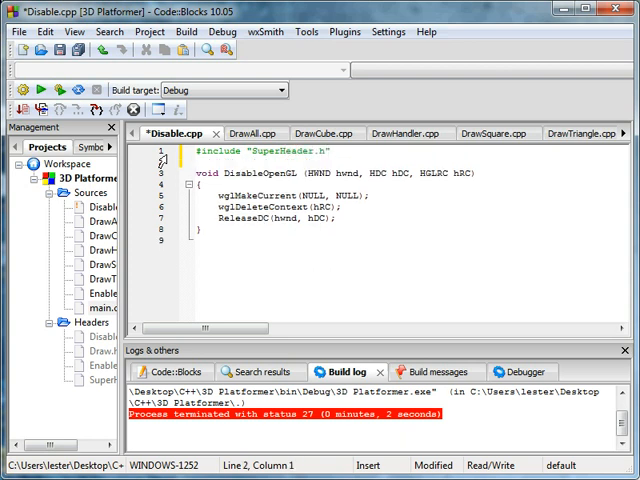
# Step: Add #include "SuperHeader.h" at the top of DrawAll.cpp
pyautogui.click(238, 133)
pyautogui.write('#inclu')
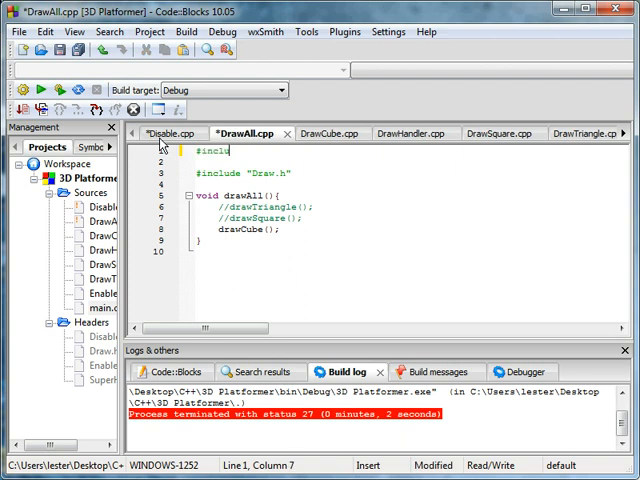
pyautogui.write('"Sup')
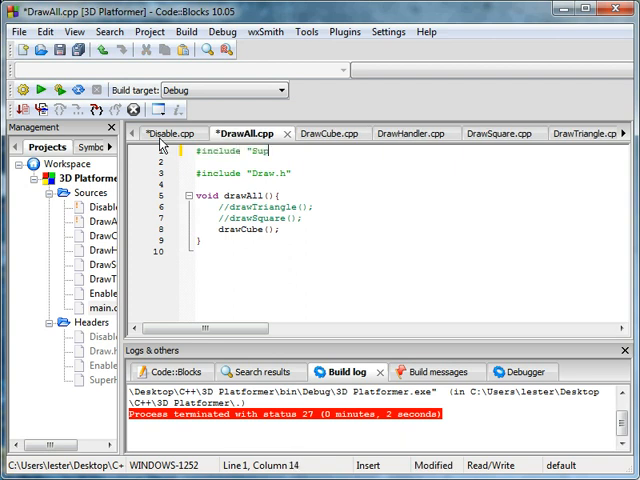
pyautogui.write('erHeader.h')
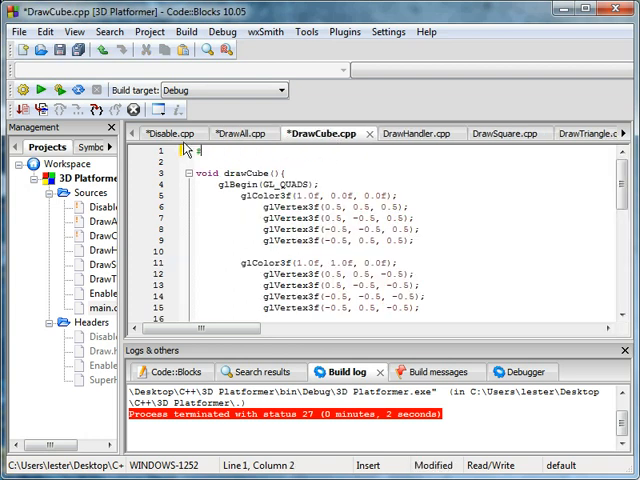
pyautogui.write('#include "S')
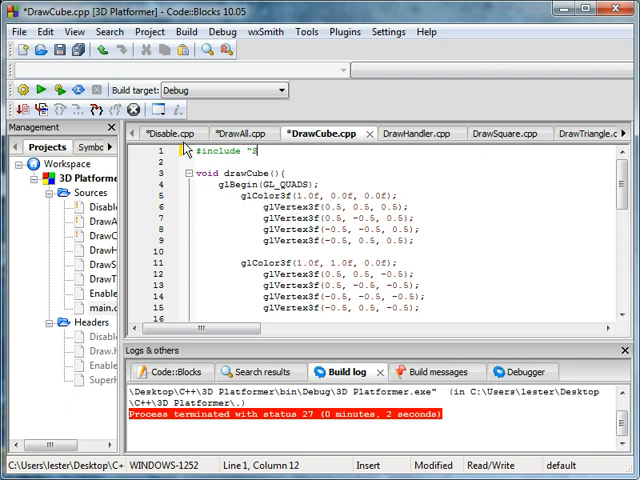
pyautogui.write('SuperHeader.h')
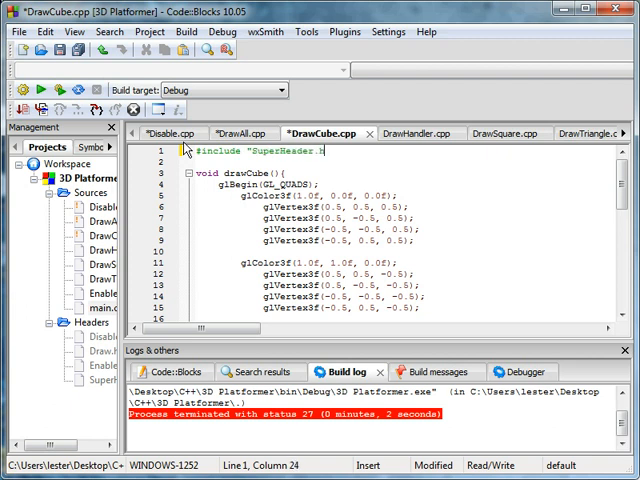
# Step: Add the SuperHeader.h include to DrawHandler.cpp and the remaining Draw source files
pyautogui.click(402, 133)
pyautogui.write('#')
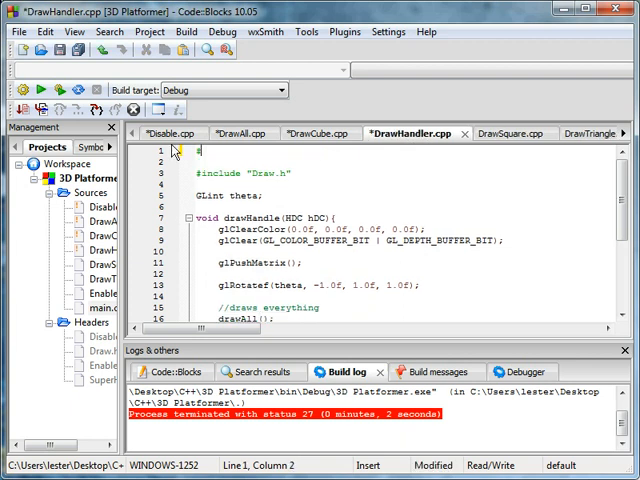
pyautogui.write('include "S')
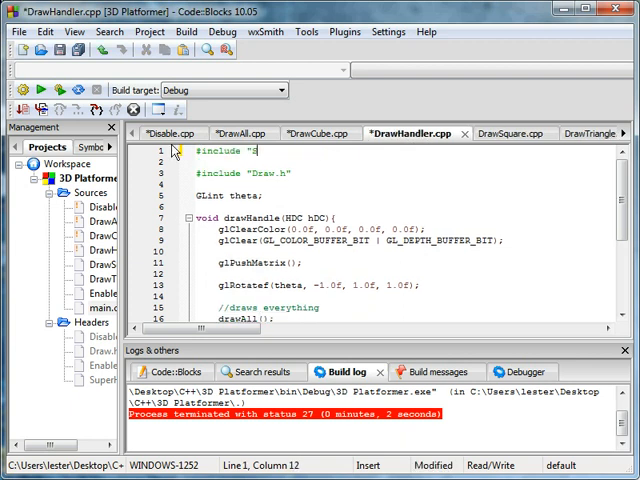
pyautogui.write('uperHeader.h')
pyautogui.write('#include "Supe')
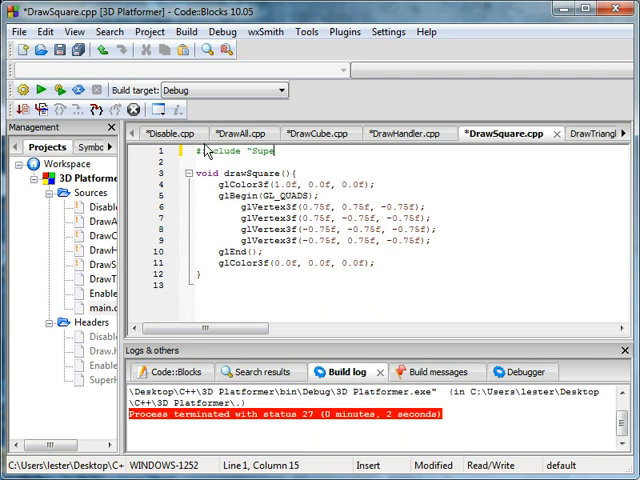
pyautogui.write('rHeader.h')
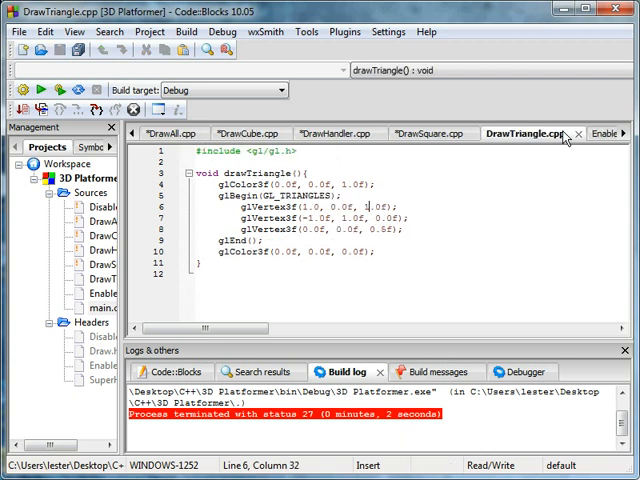
pyautogui.write('"SuperHeader.h"')
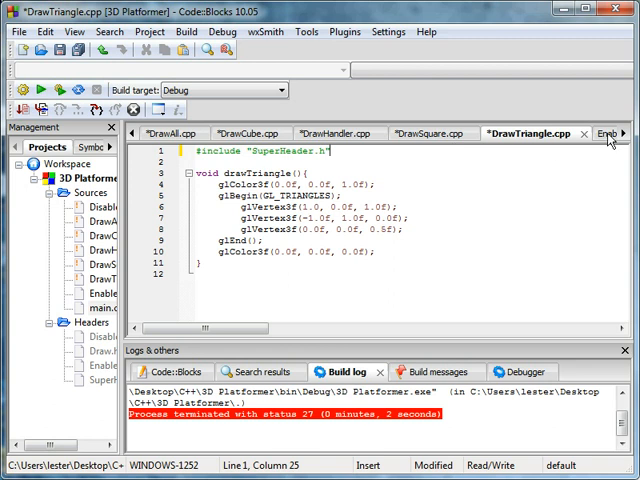
pyautogui.click(620, 133)
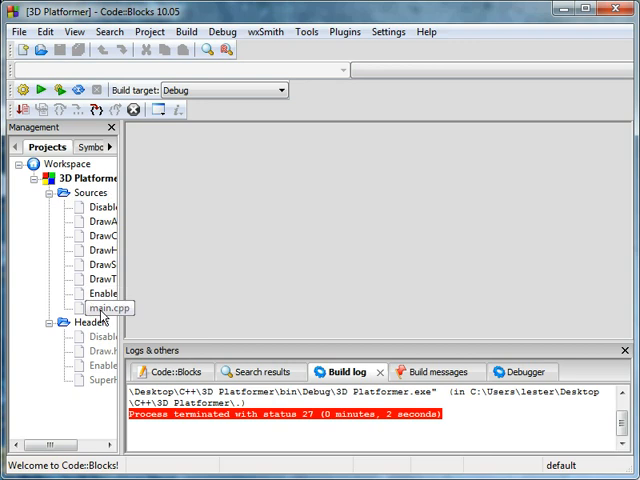
# Step: Open main.cpp from Sources and scroll through its code
pyautogui.doubleClick(100, 307)
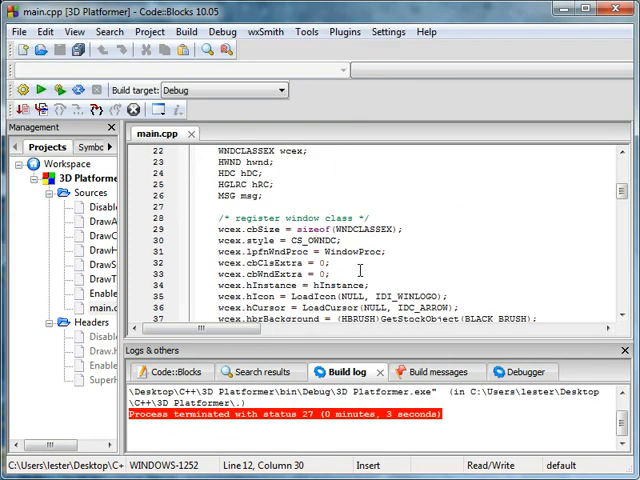
pyautogui.scroll(-3)
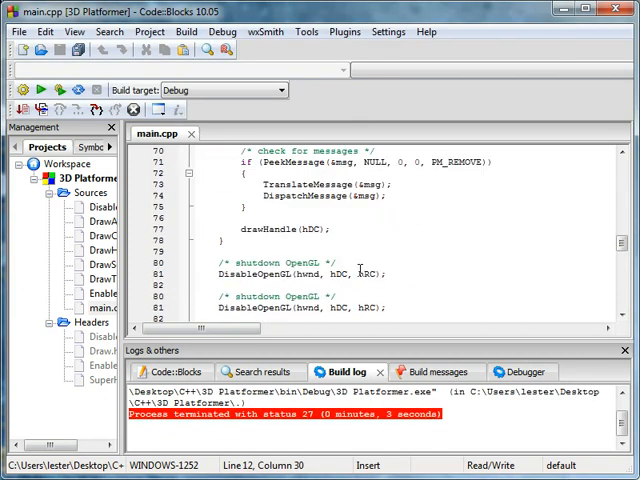
pyautogui.scroll(-3)
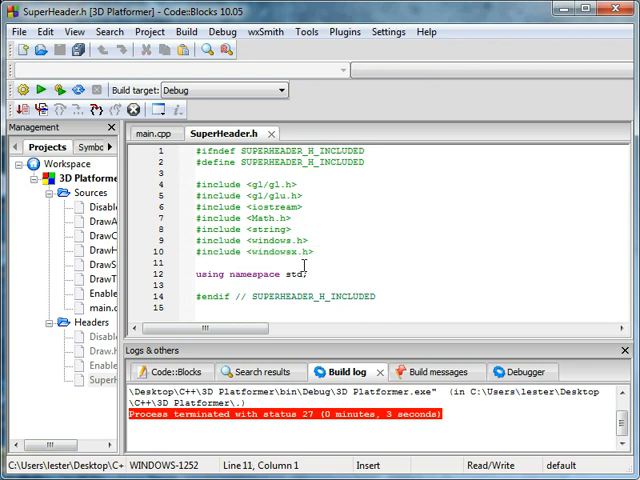
# Step: Select main.cpp's project header include lines, then move to the Disable.h tab
pyautogui.click(152, 133)
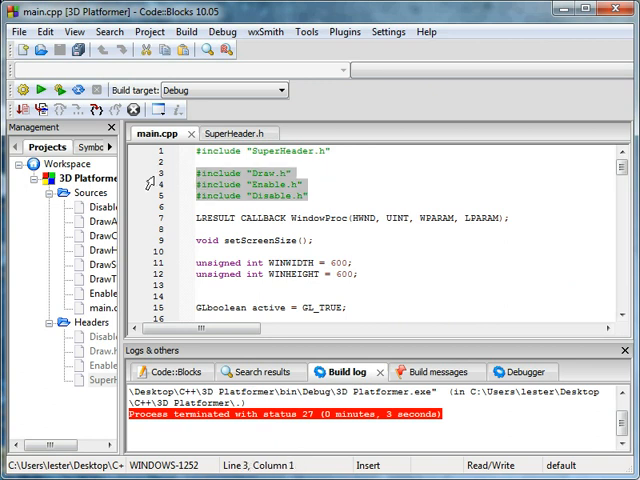
pyautogui.click(222, 134)
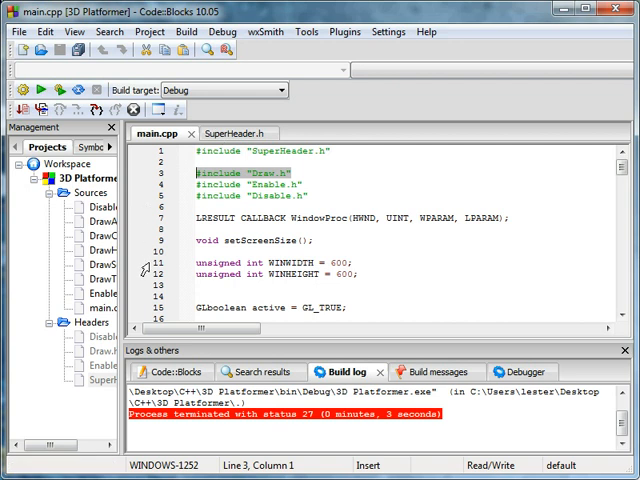
pyautogui.click(237, 133)
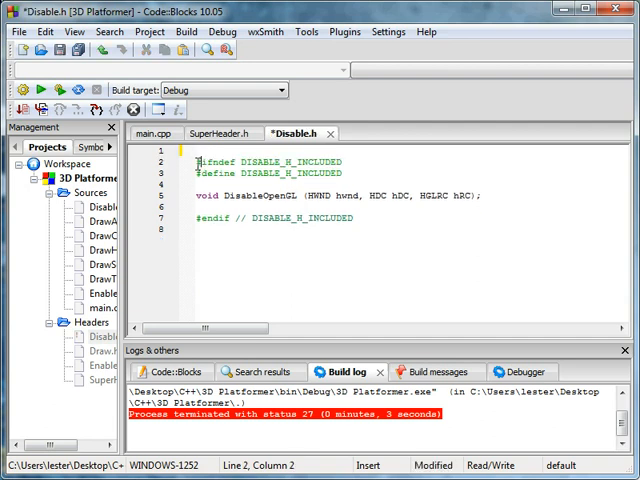
# Step: Insert a blank line and #include "SuperHeader.h" below Disable.h's include guard
pyautogui.press('Backspace')
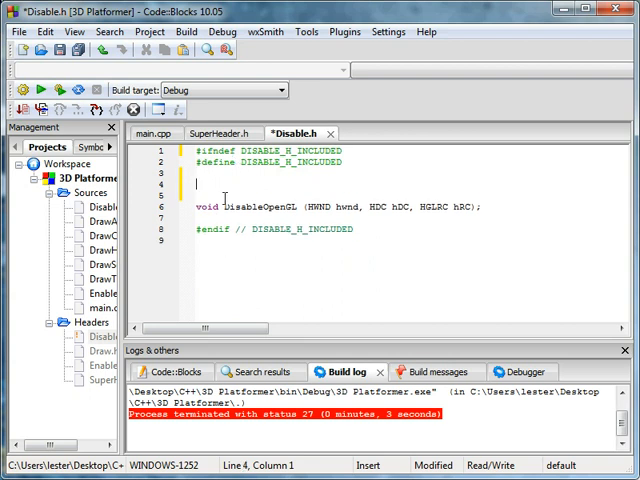
pyautogui.write('#include')
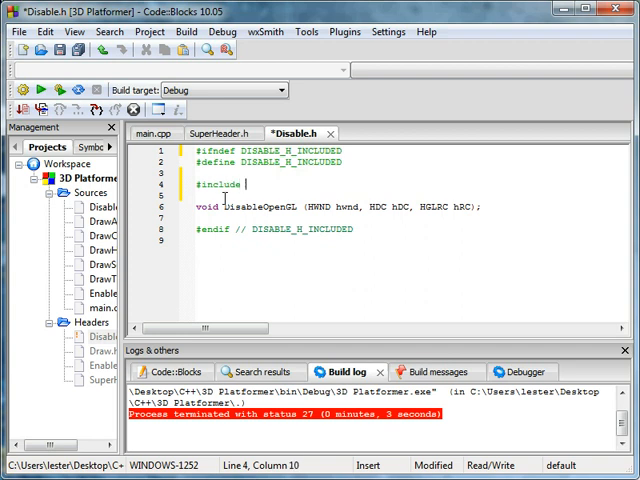
pyautogui.write('"SuperHeader.h')
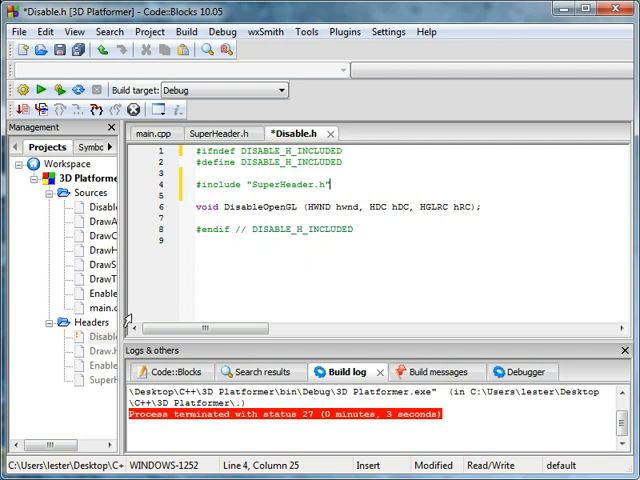
# Step: Add the #include "SuperHeader.h" line to Draw.h and Enable.h
pyautogui.click(357, 133)
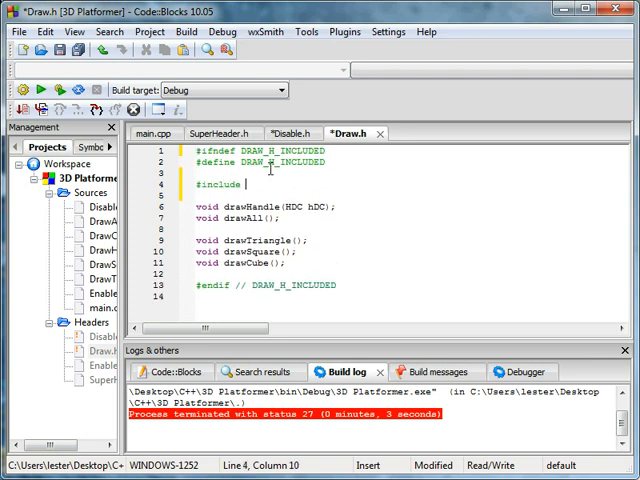
pyautogui.write('"SuperHead"')
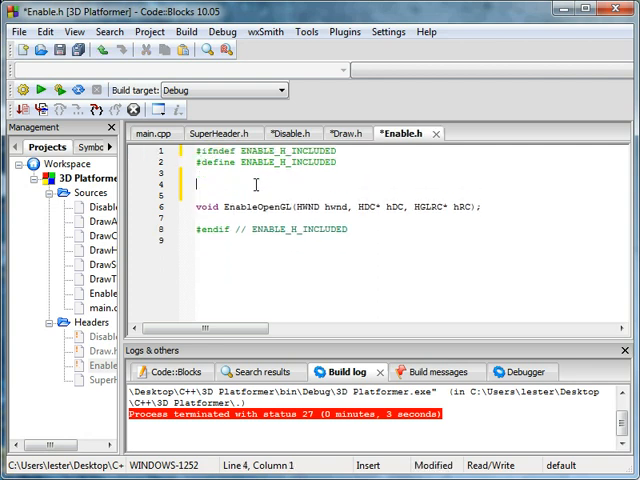
pyautogui.write('#include "SuperHead')
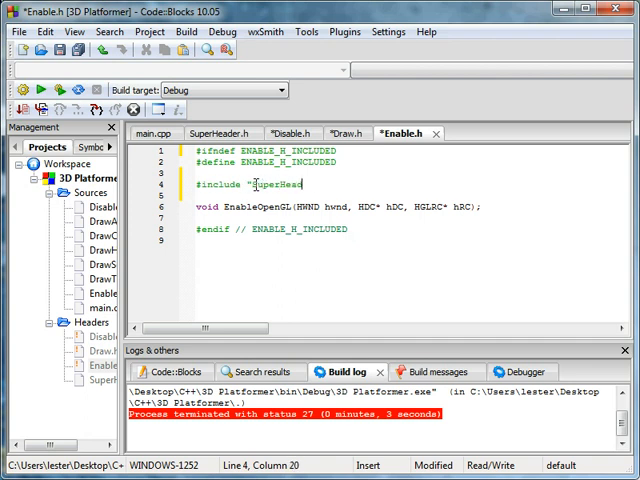
pyautogui.write('er.h"')
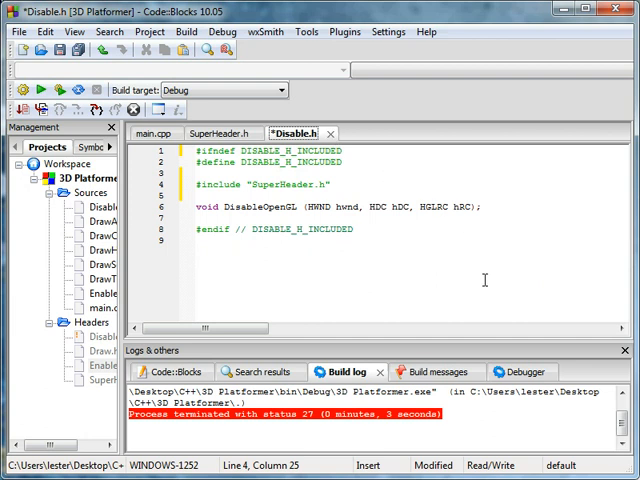
# Step: Close Disable.h, delete main.cpp's #include "SuperHeader.h" line, and open Disable.cpp
pyautogui.click(222, 133)
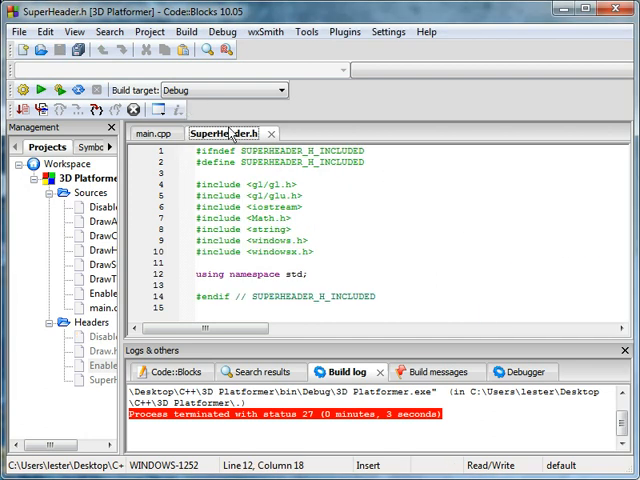
pyautogui.click(157, 133)
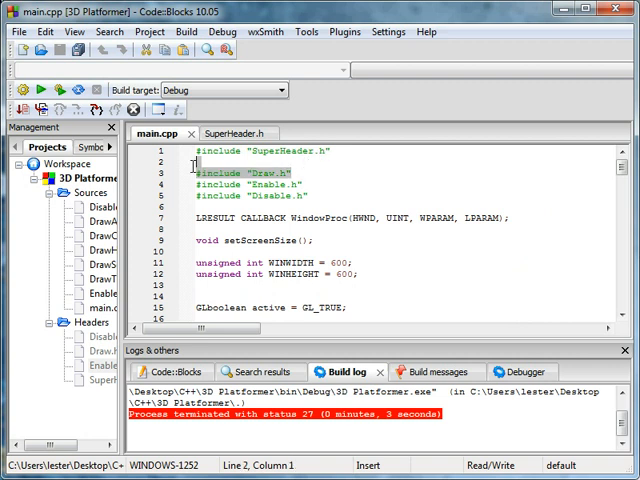
pyautogui.click(200, 171)
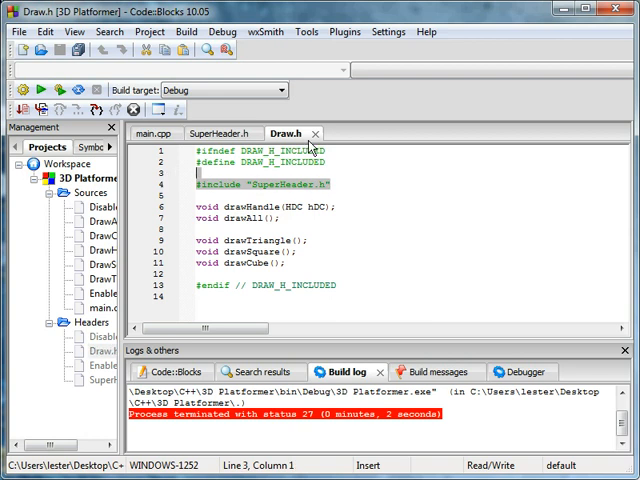
pyautogui.click(162, 134)
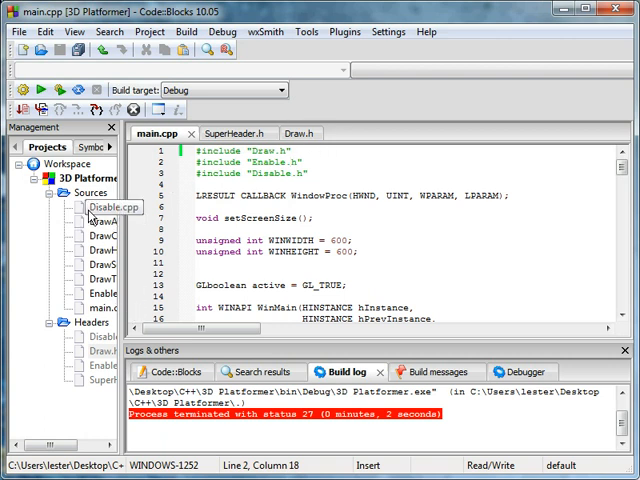
pyautogui.doubleClick(96, 207)
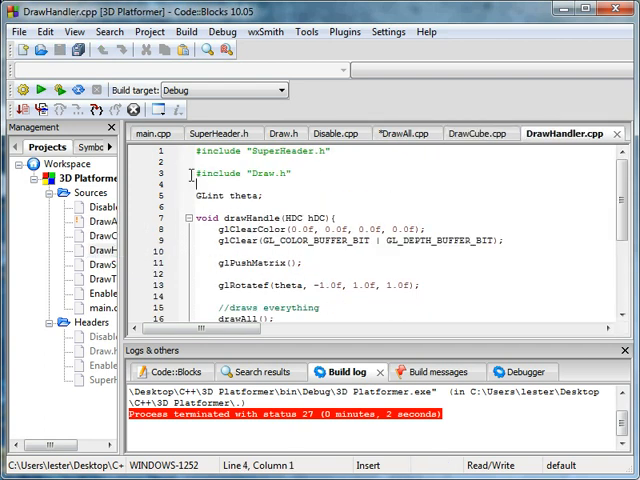
# Step: Open Enable.cpp and reopen main.cpp from the Sources folder
pyautogui.doubleClick(123, 264)
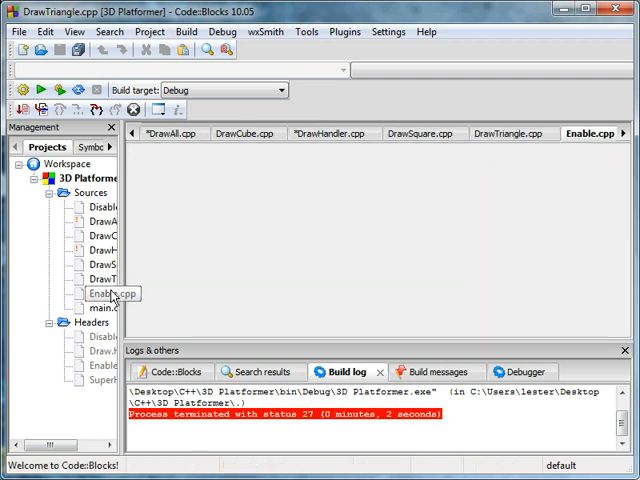
pyautogui.doubleClick(103, 305)
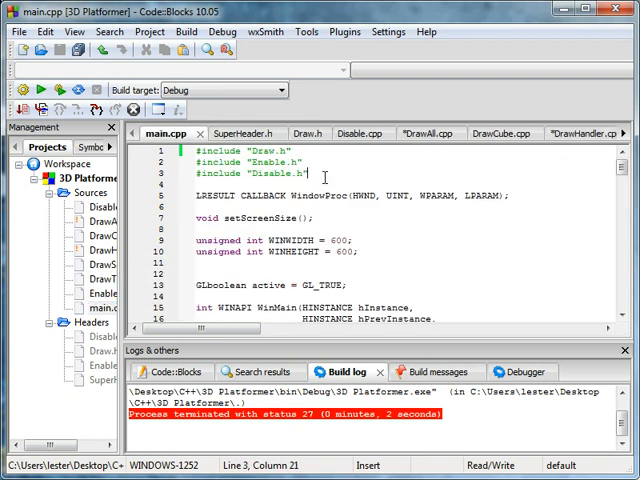